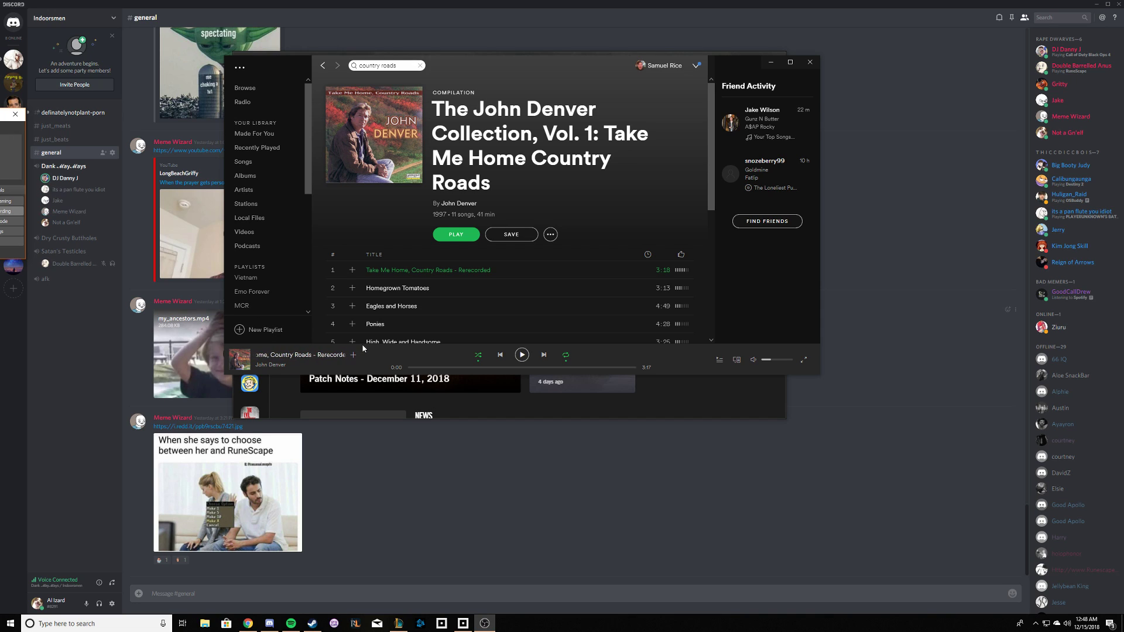
pyautogui.moveTo(522, 354)
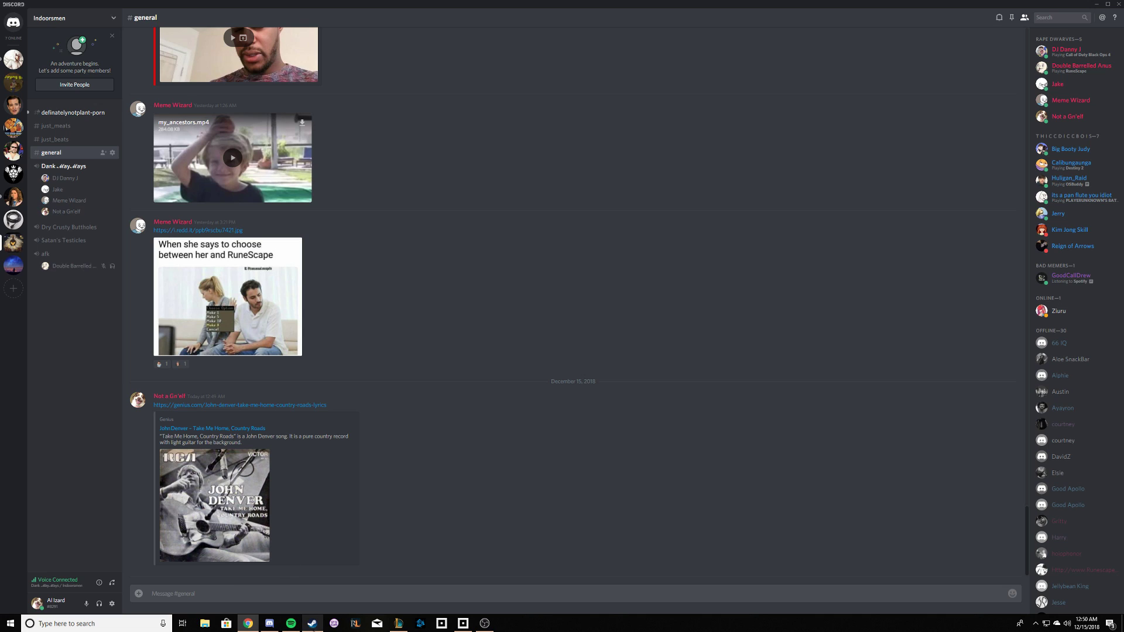
# - Restore the Spotify John Denver album window in front of the Discord server chat
pyautogui.click(291, 622)
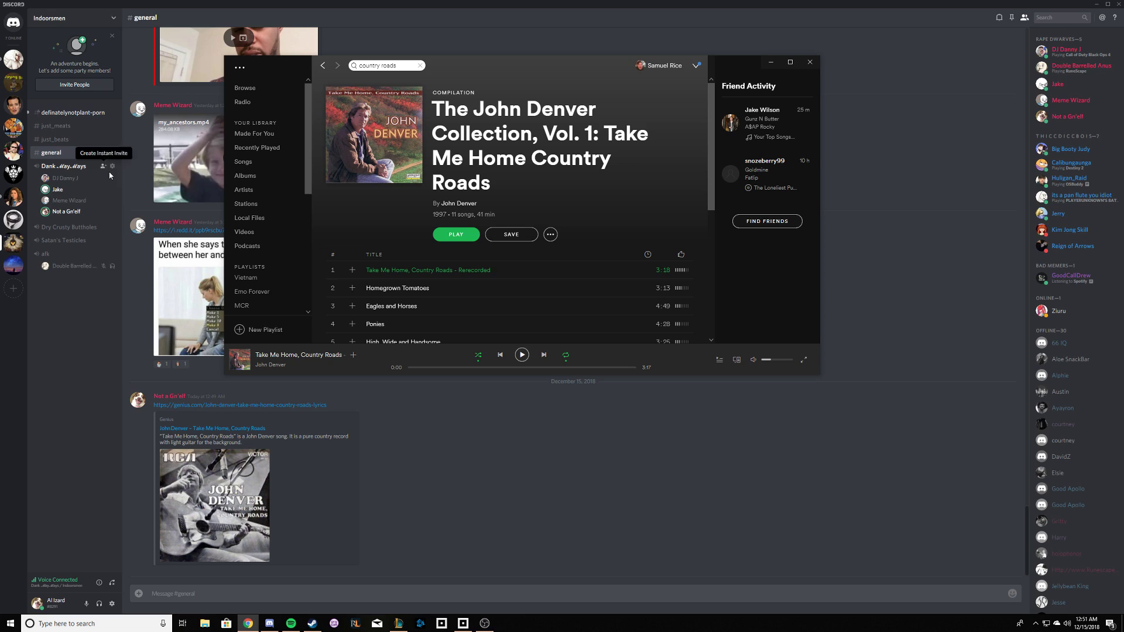
pyautogui.moveTo(119, 199)
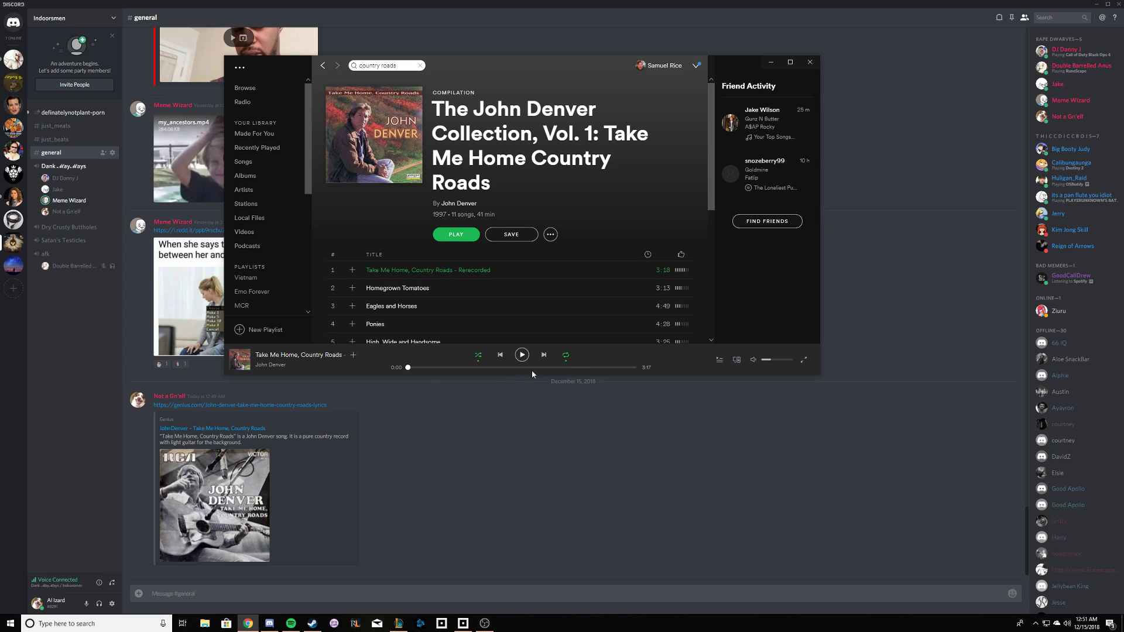
pyautogui.moveTo(521, 354)
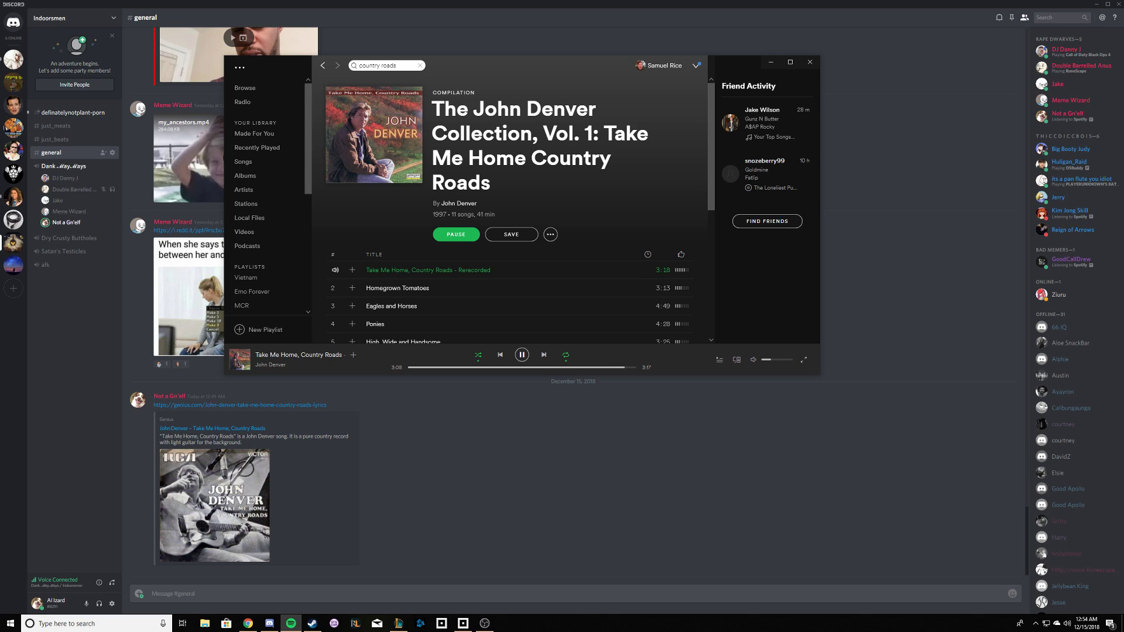
pyautogui.moveTo(570, 398)
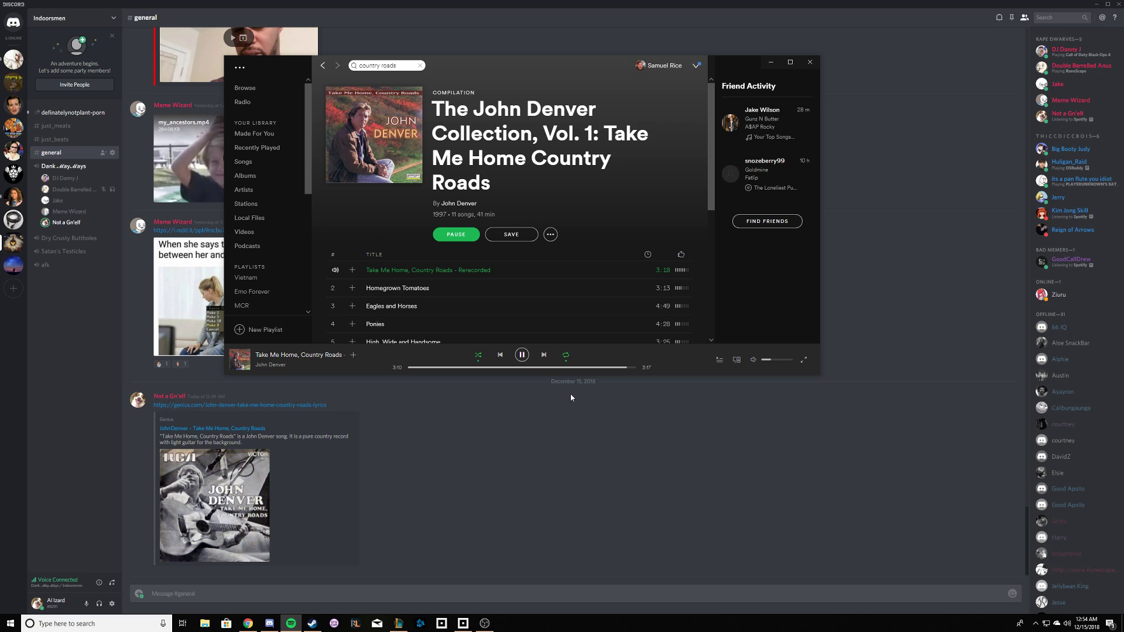